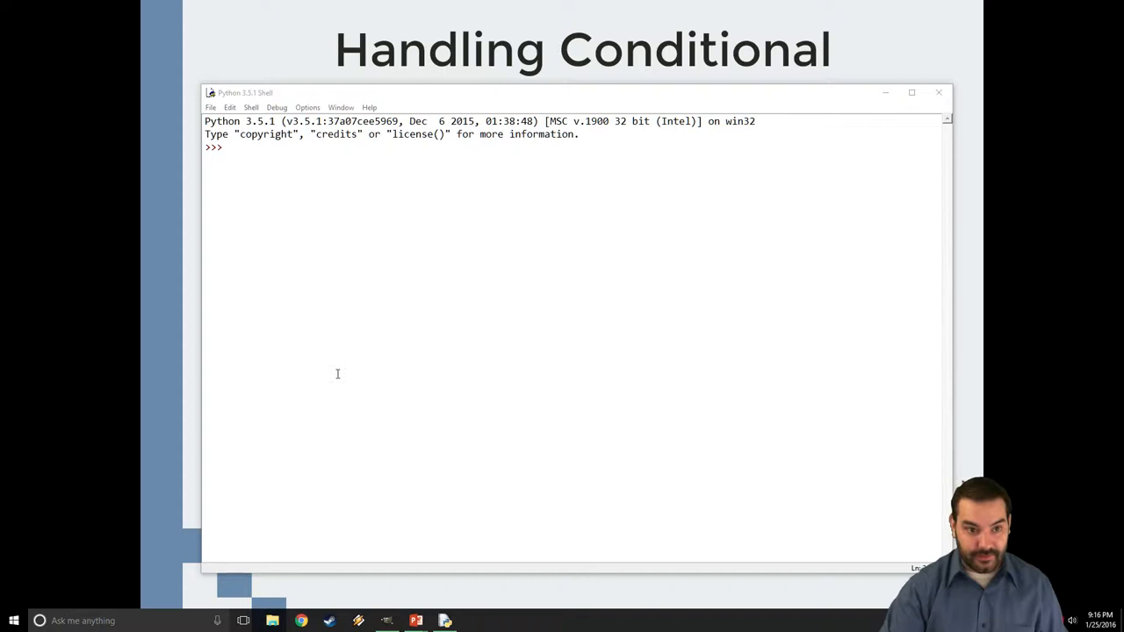
- Evaluate 3 > 4 in the shell, returning False, and head to the File menu
{"action": "type", "text": "3 > 4"}
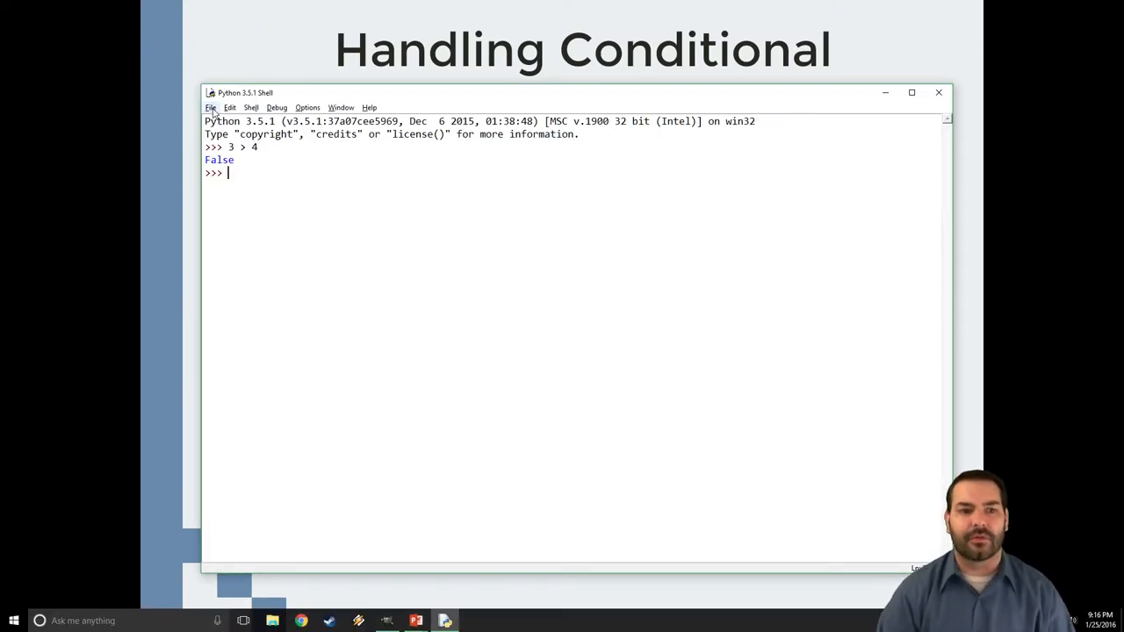
{"action": "left_click", "coordinate": [210, 107]}
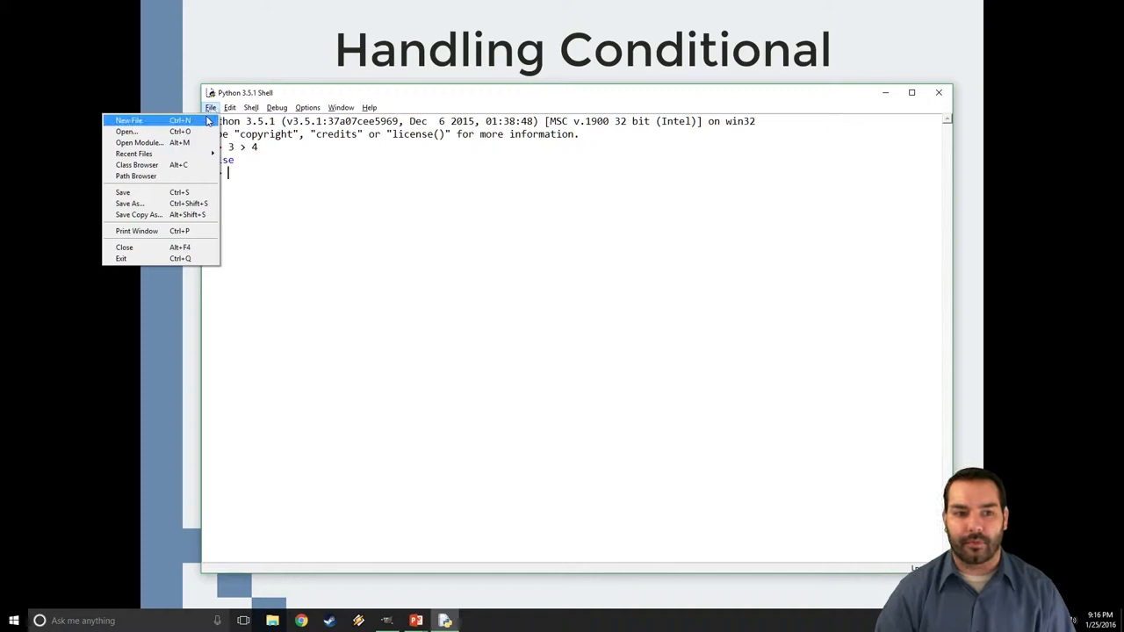
- Start a new blank script with the lines x = 25 and y = 50
{"action": "left_click", "coordinate": [128, 120]}
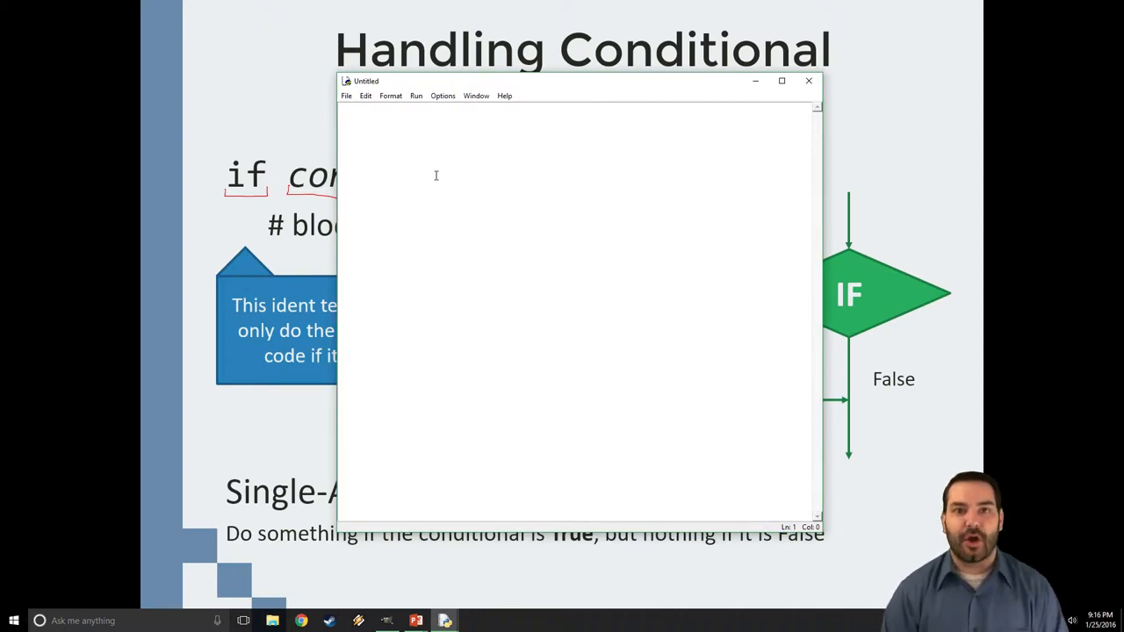
{"action": "type", "text": "x = 25"}
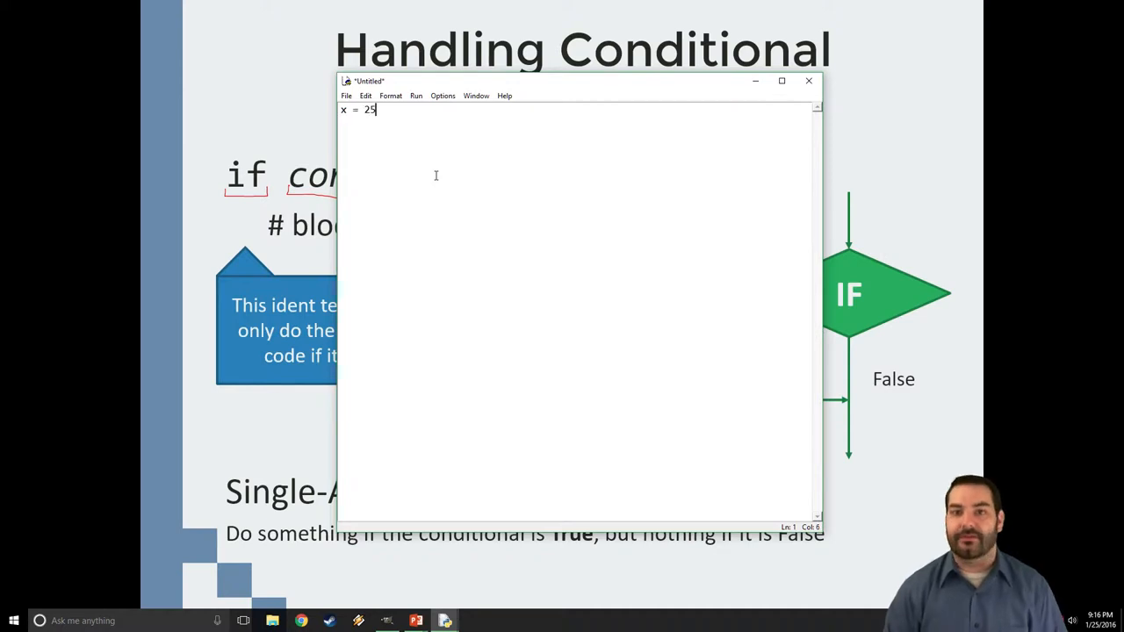
{"action": "type", "text": "y ="}
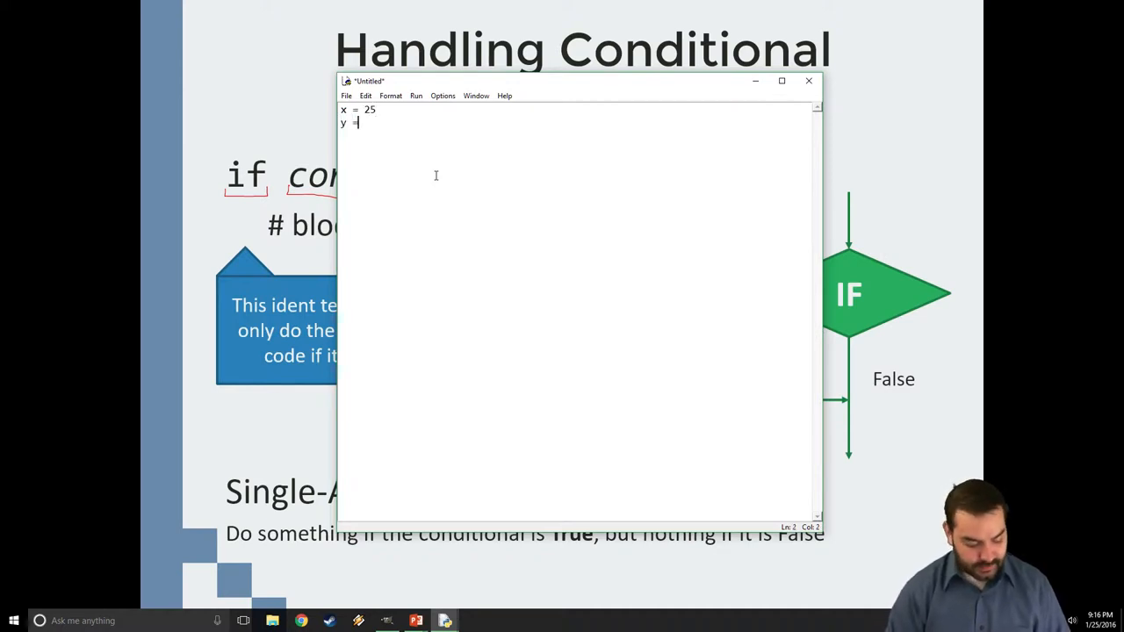
{"action": "type", "text": "50"}
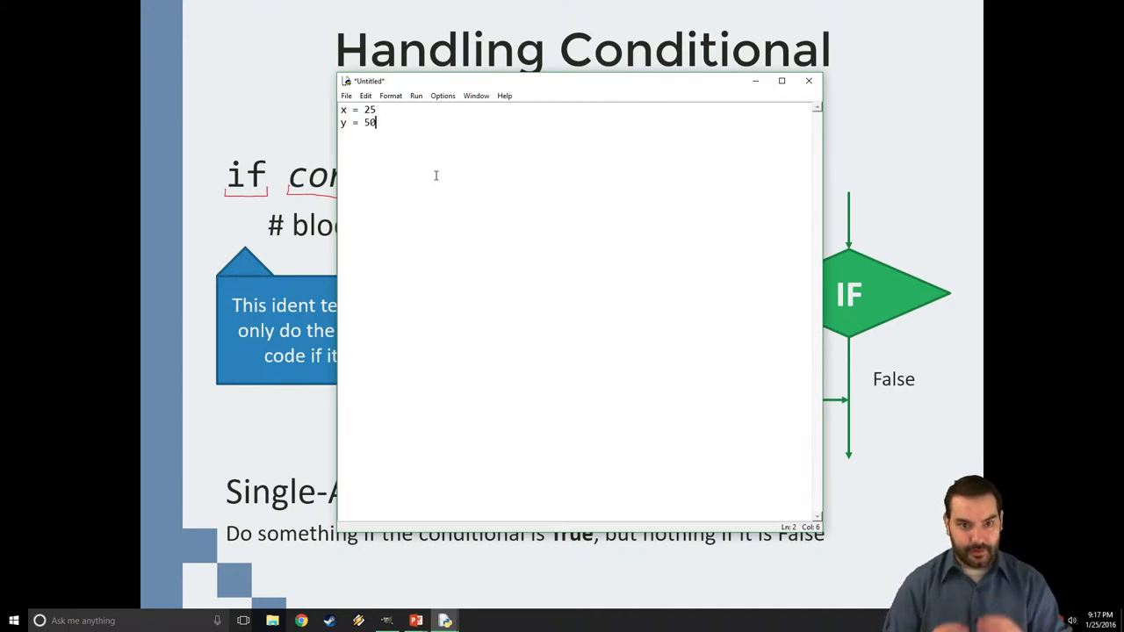
{"action": "key", "text": "enter"}
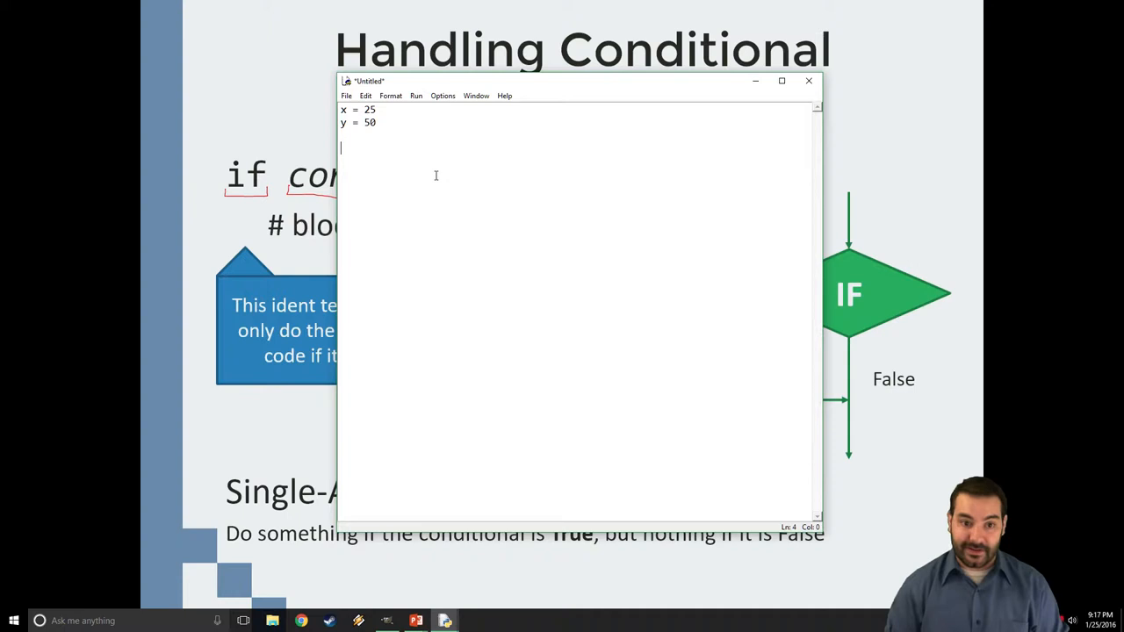
- Write an if x < y: block with an indented print("Y is bigger")
{"action": "type", "text": "if"}
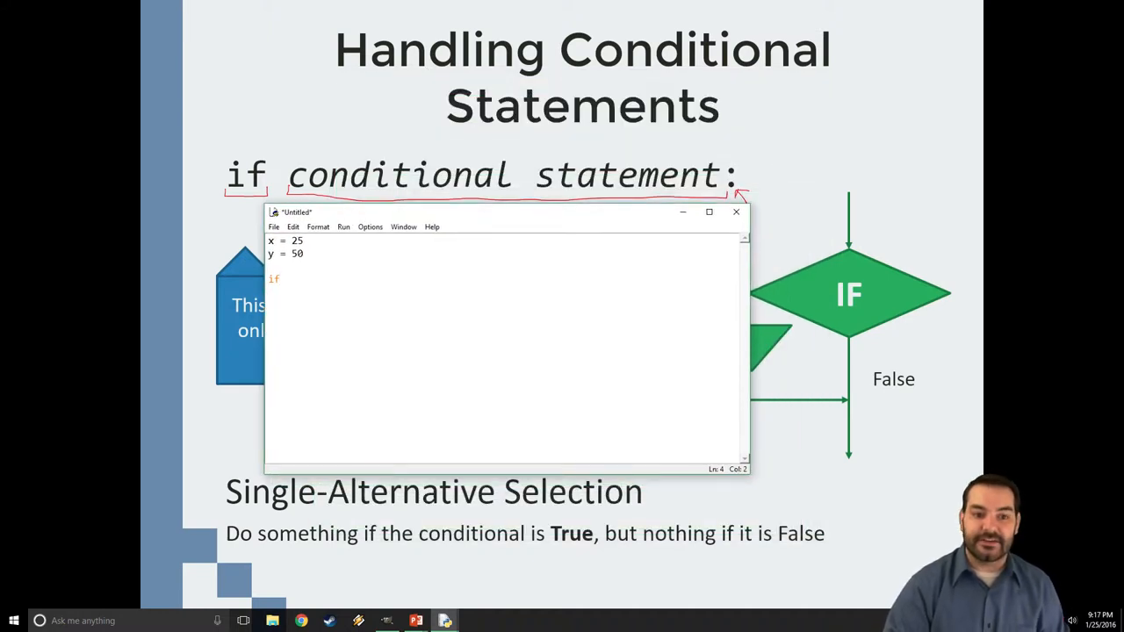
{"action": "type", "text": "\" \""}
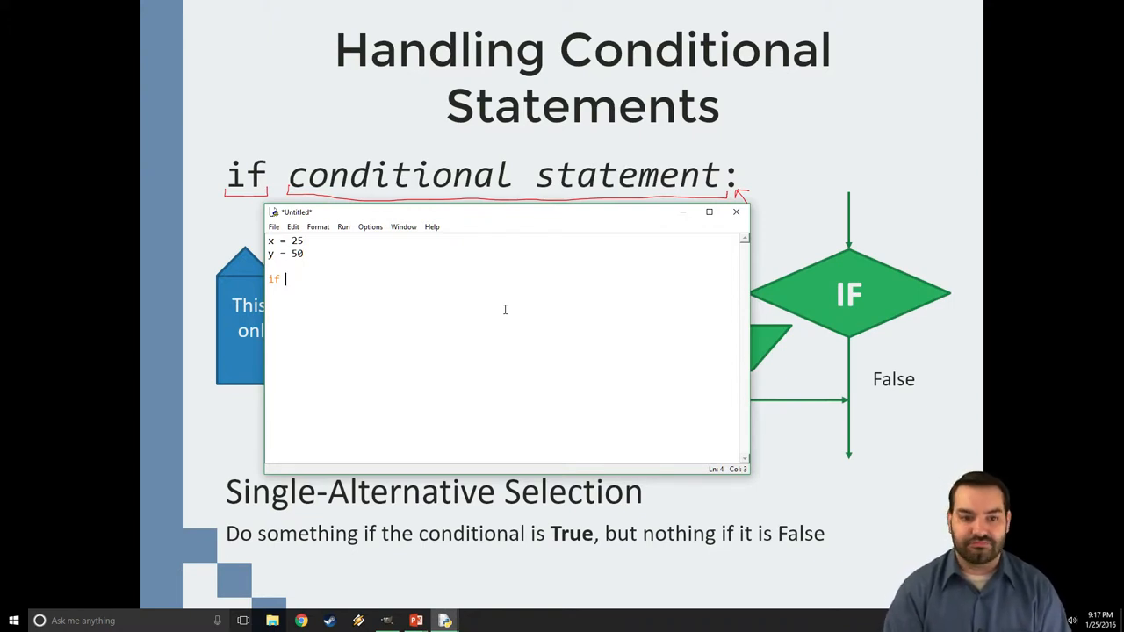
{"action": "type", "text": "x"}
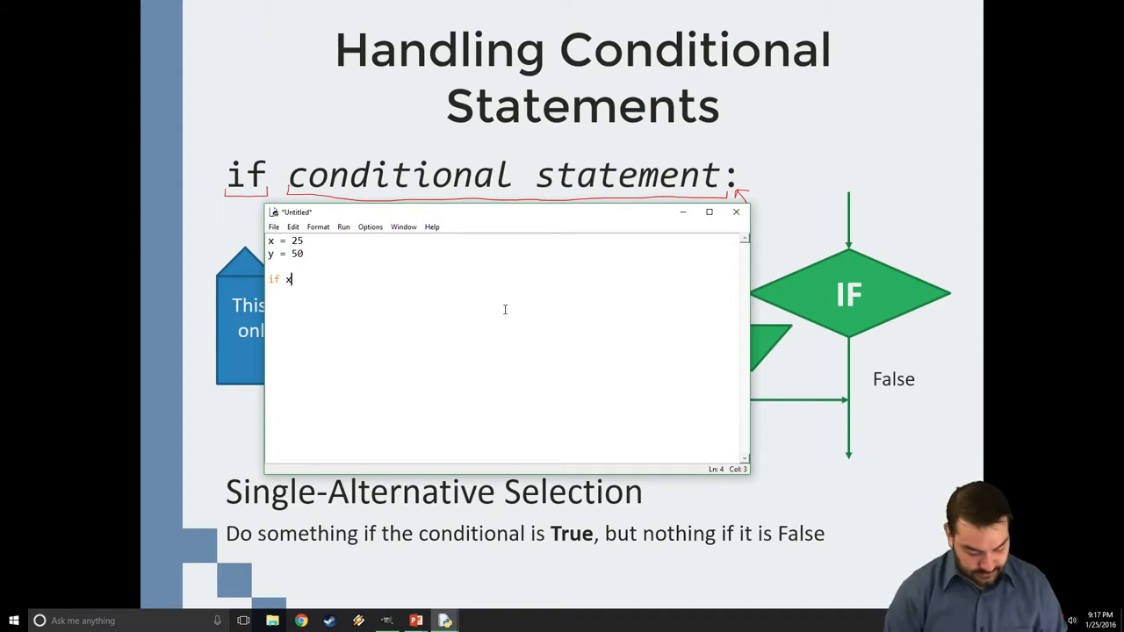
{"action": "type", "text": "< y"}
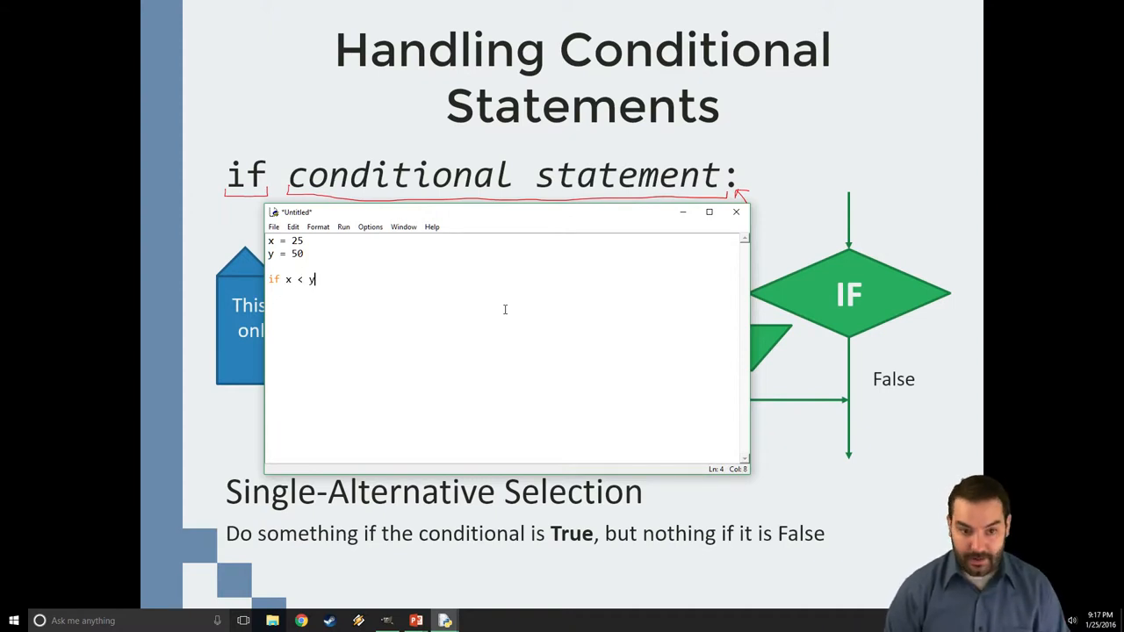
{"action": "type", "text": ":"}
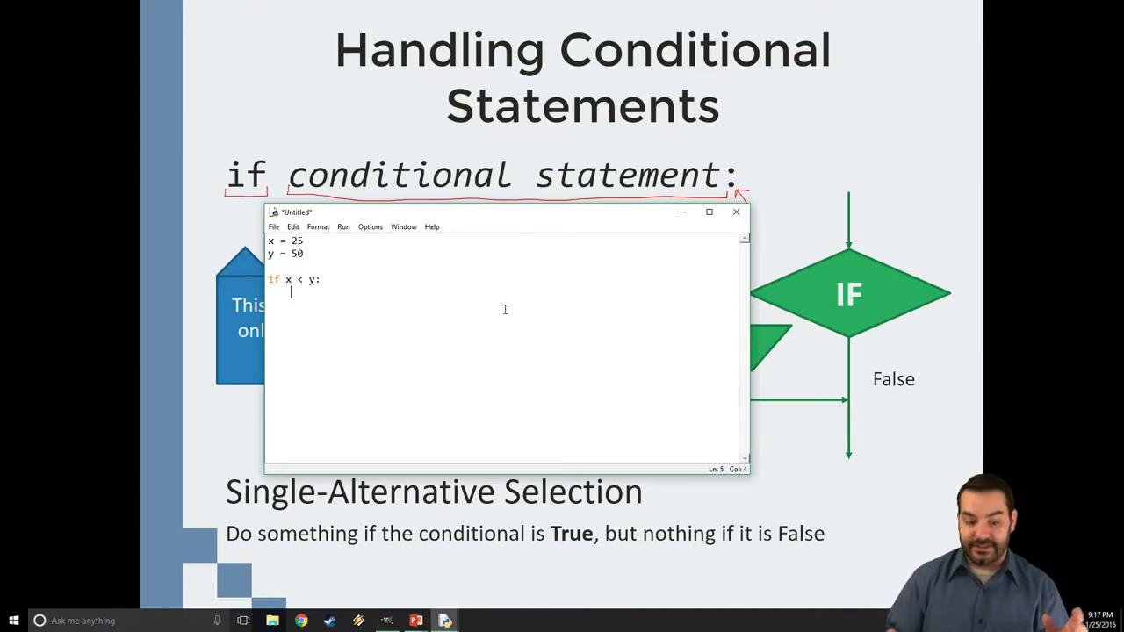
{"action": "type", "text": "print("}
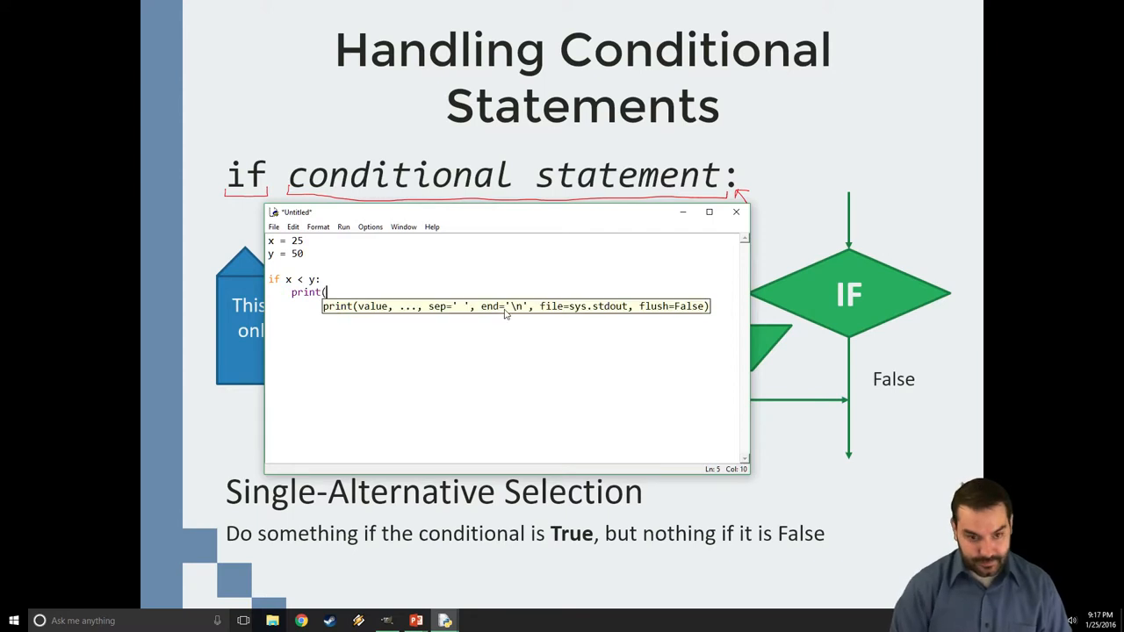
{"action": "type", "text": "\"Y"}
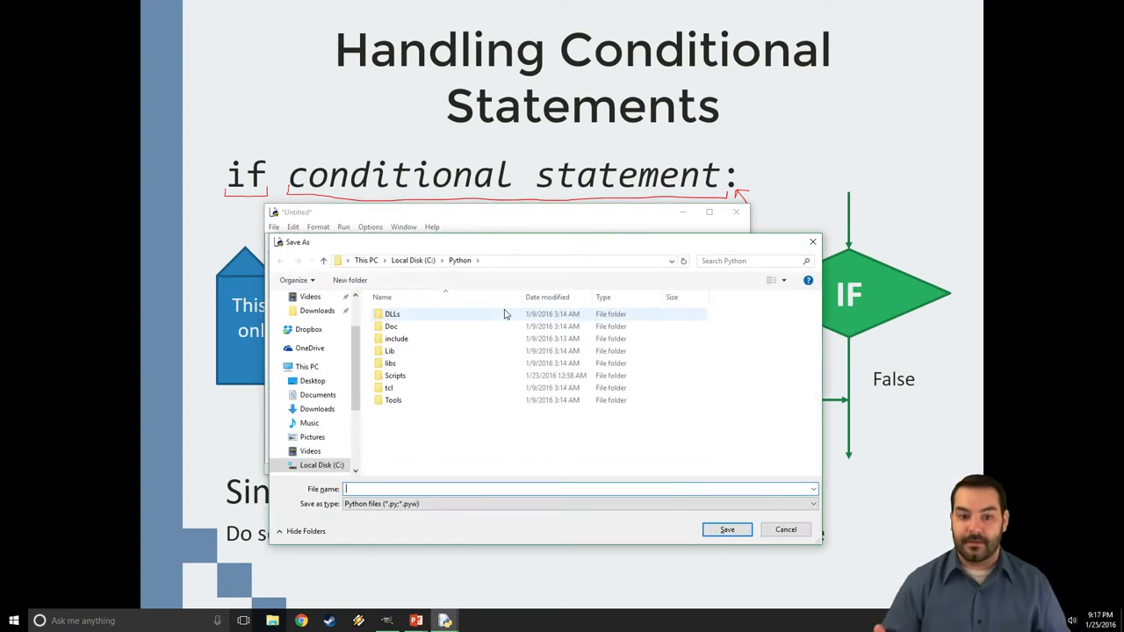
- Save the script to the Desktop as demo.py so it can run and print Y is bigger
{"action": "left_click", "coordinate": [313, 380]}
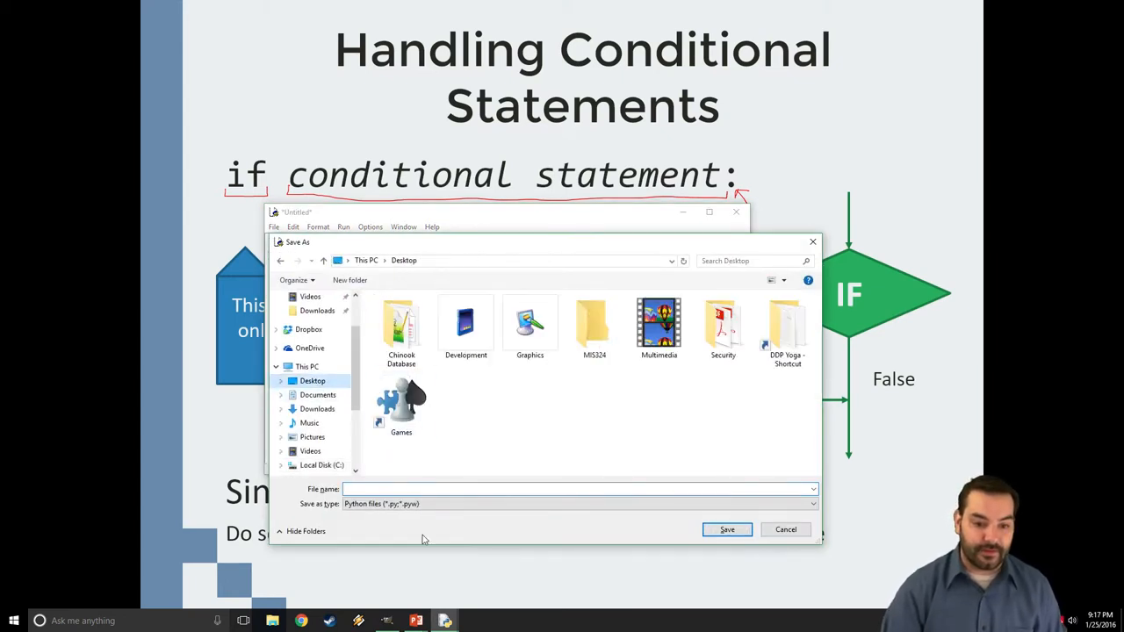
{"action": "type", "text": "demo"}
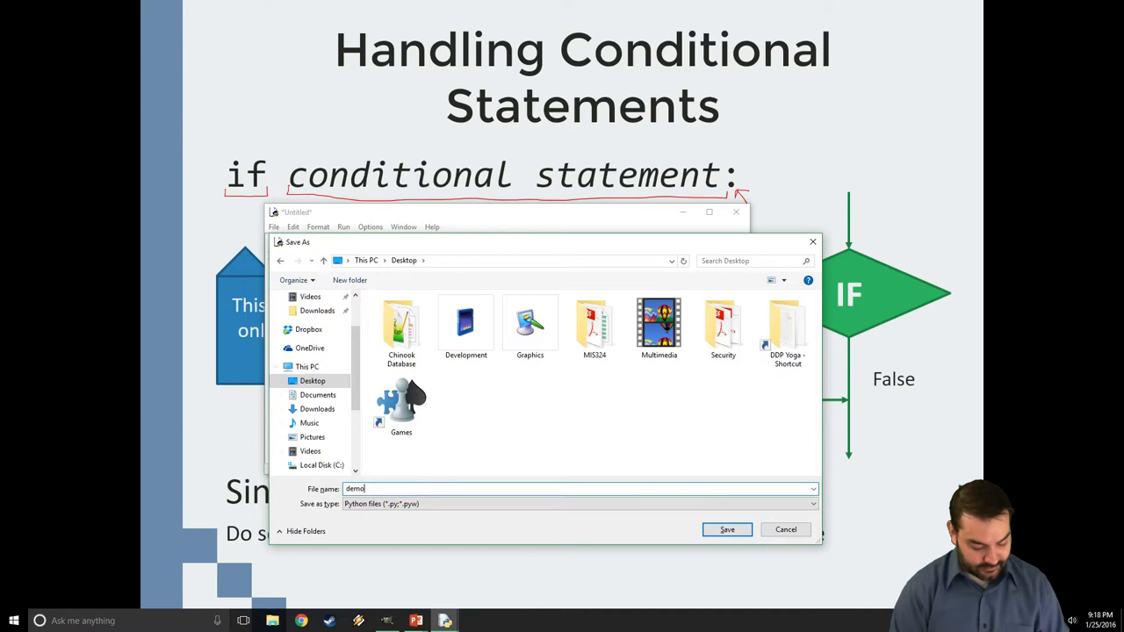
{"action": "left_click", "coordinate": [727, 529]}
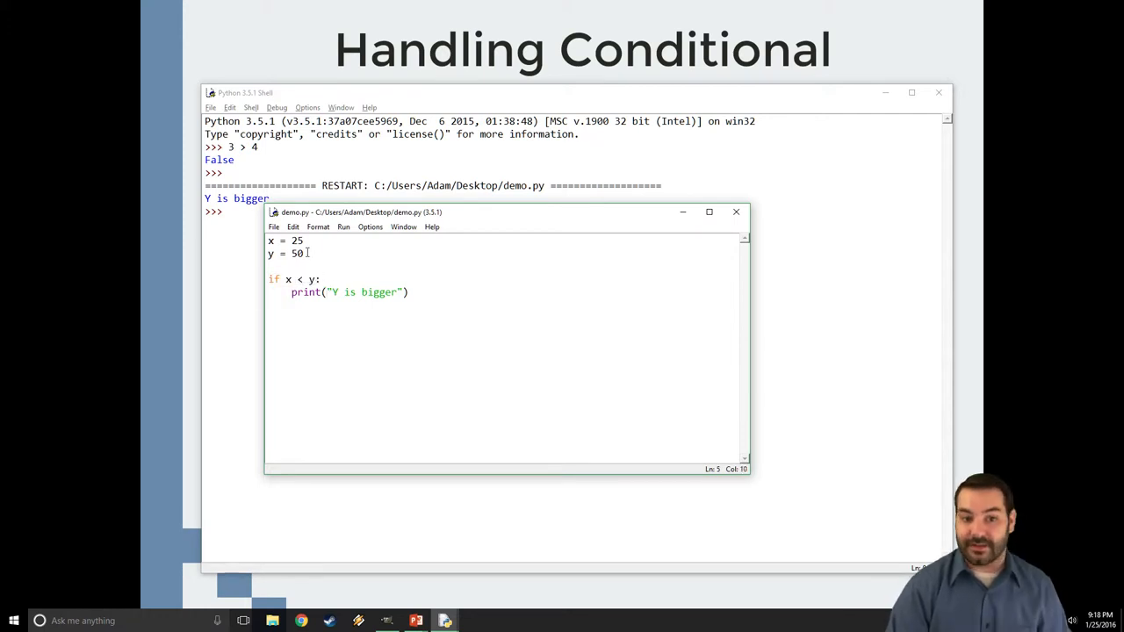
- Set x to 55 so the run prints nothing, then restore x = 25
{"action": "left_click", "coordinate": [295, 241]}
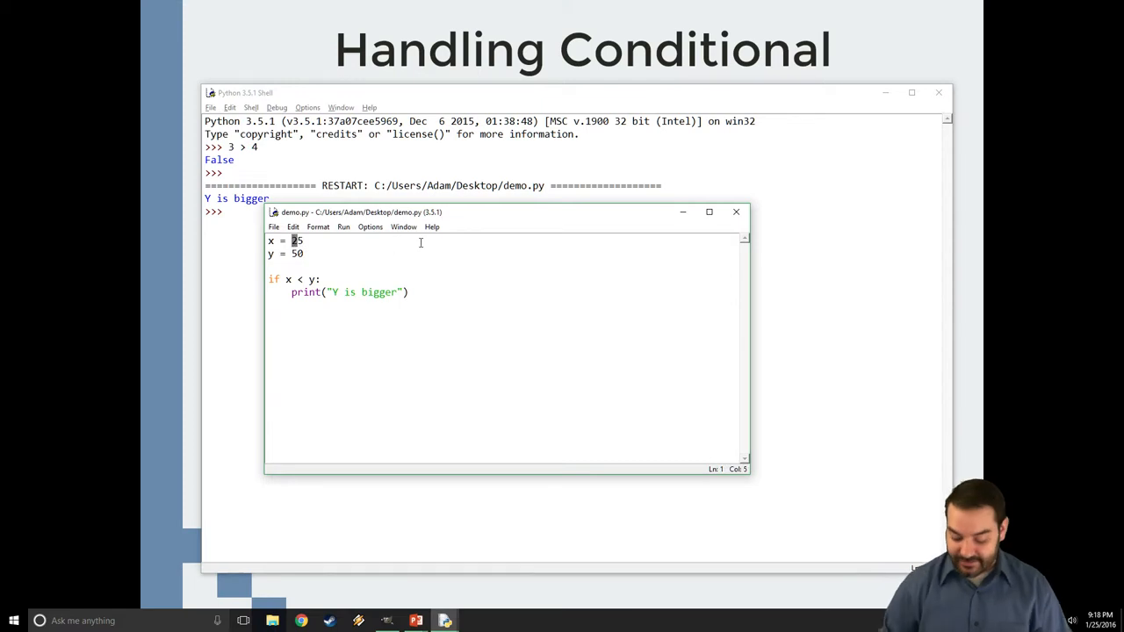
{"action": "type", "text": "5"}
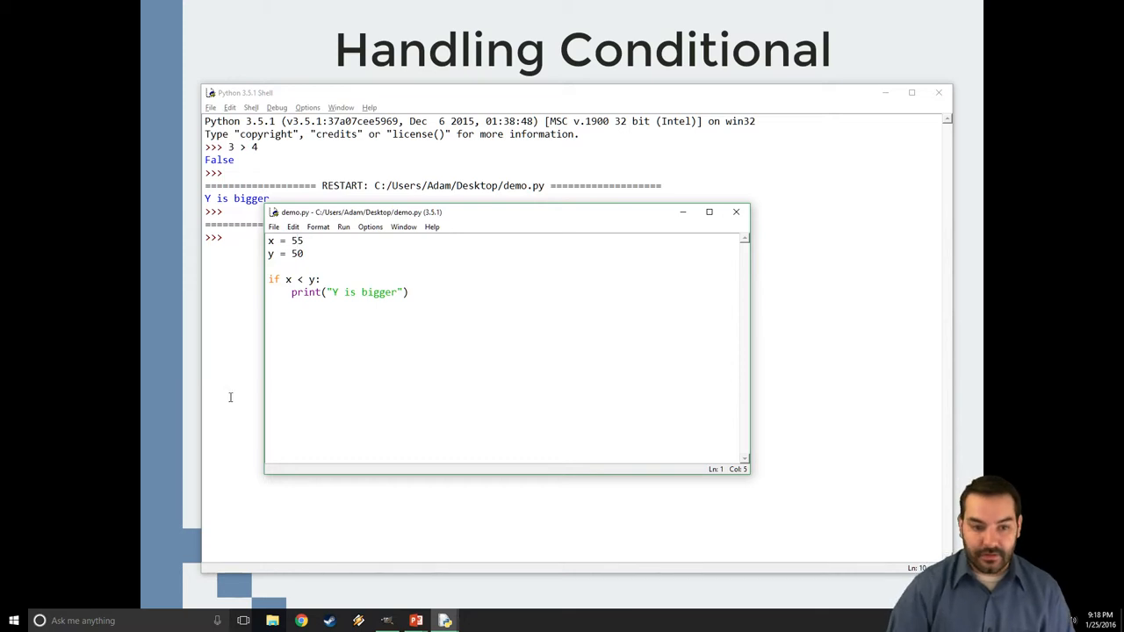
{"action": "type", "text": "25"}
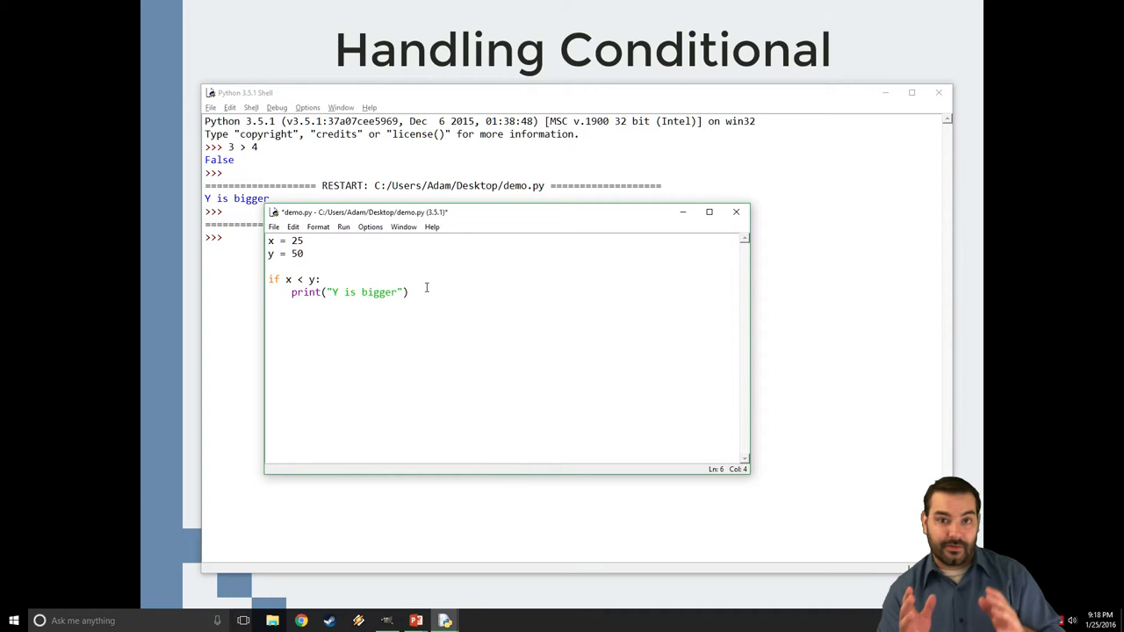
- Add an else: branch with print("X is bigger")
{"action": "type", "text": "e"}
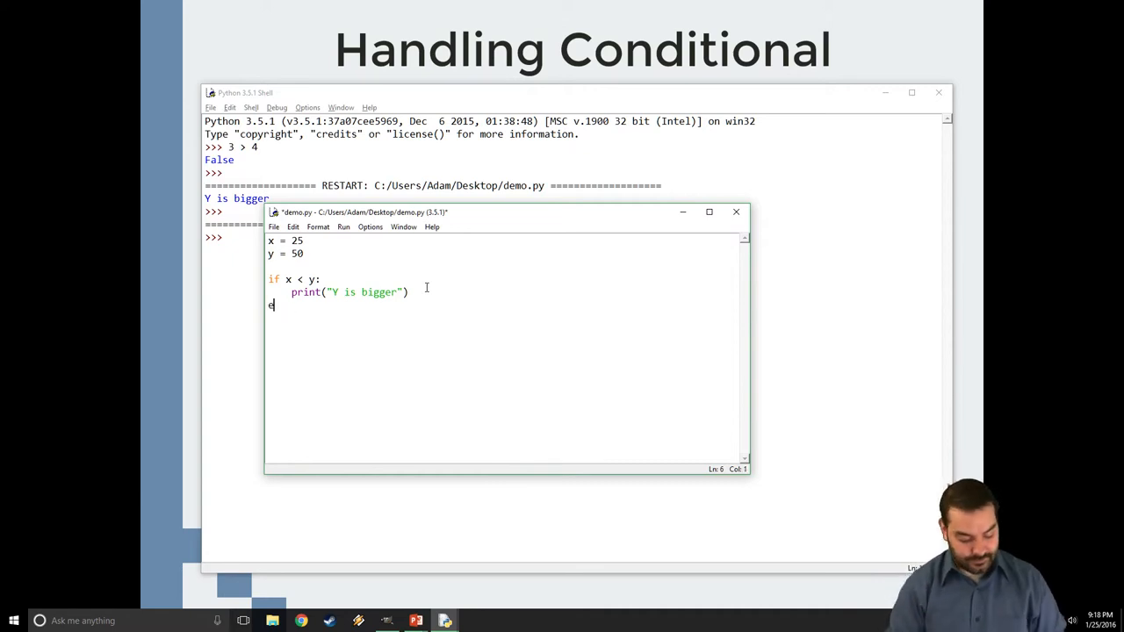
{"action": "type", "text": "lse:"}
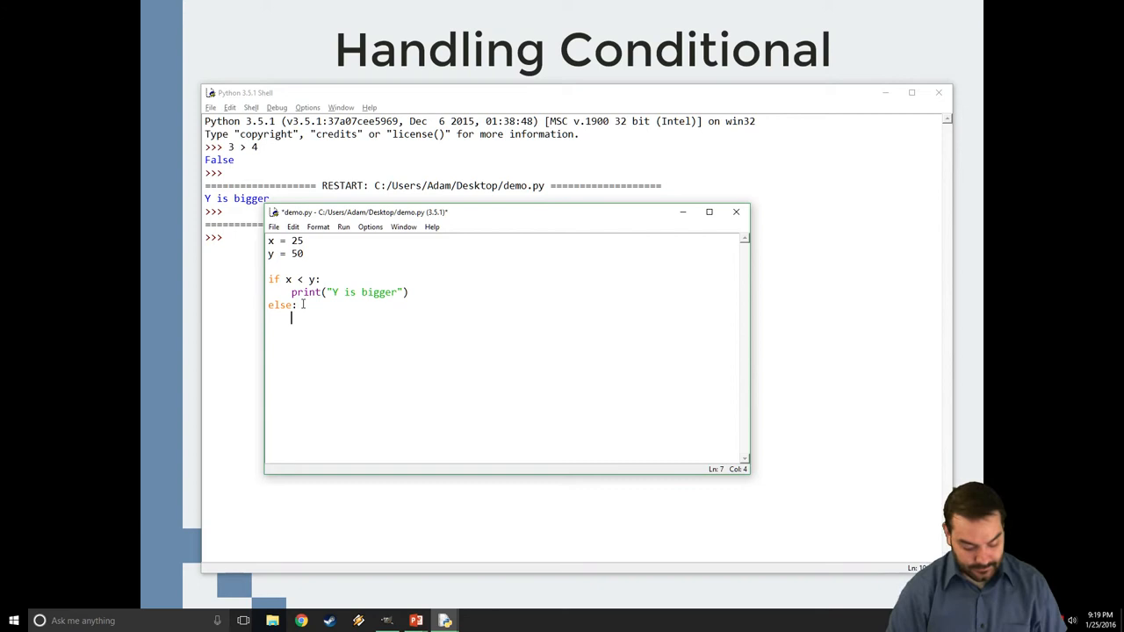
{"action": "type", "text": "print(\""}
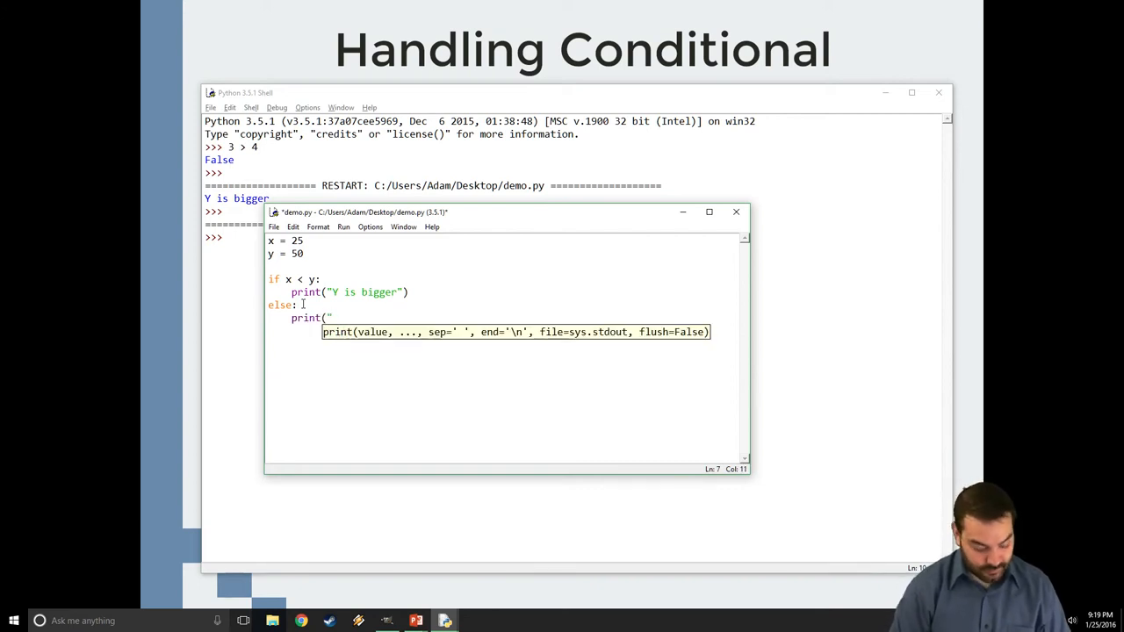
{"action": "type", "text": "X is bigger"}
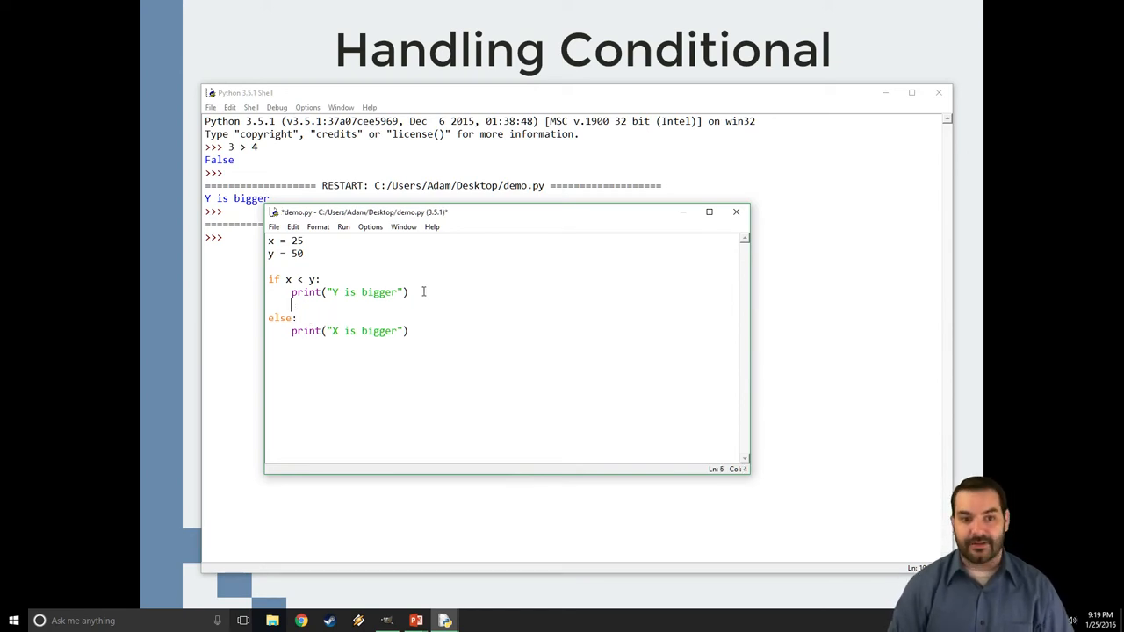
- Add an unindented print("hello") before else and dismiss the resulting invalid syntax error
{"action": "type", "text": "print("}
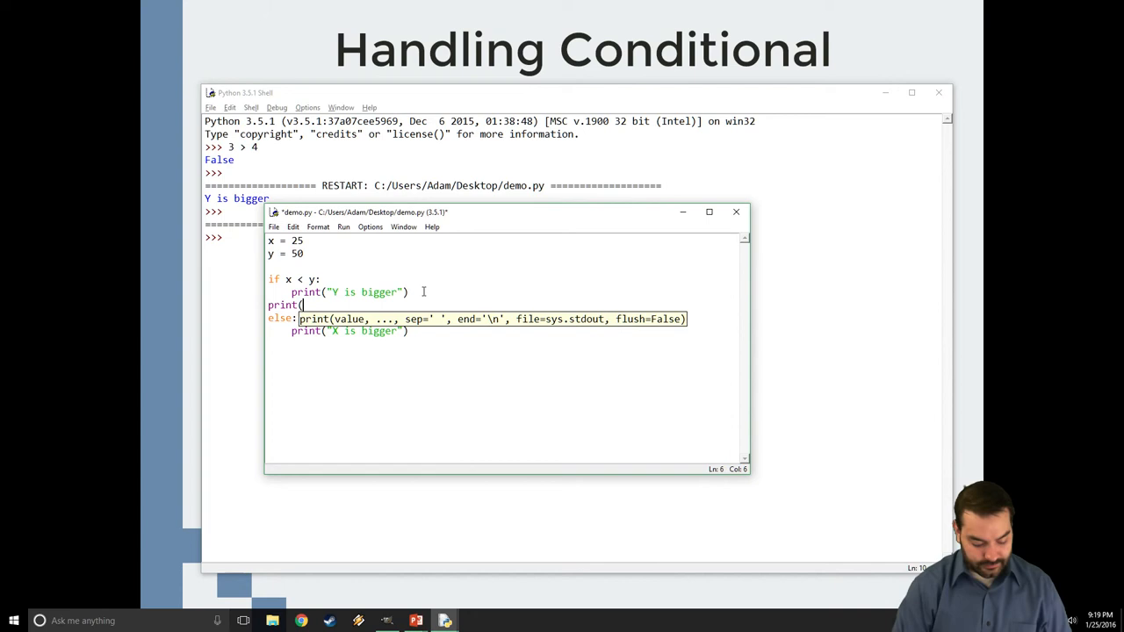
{"action": "type", "text": "\"hello\""}
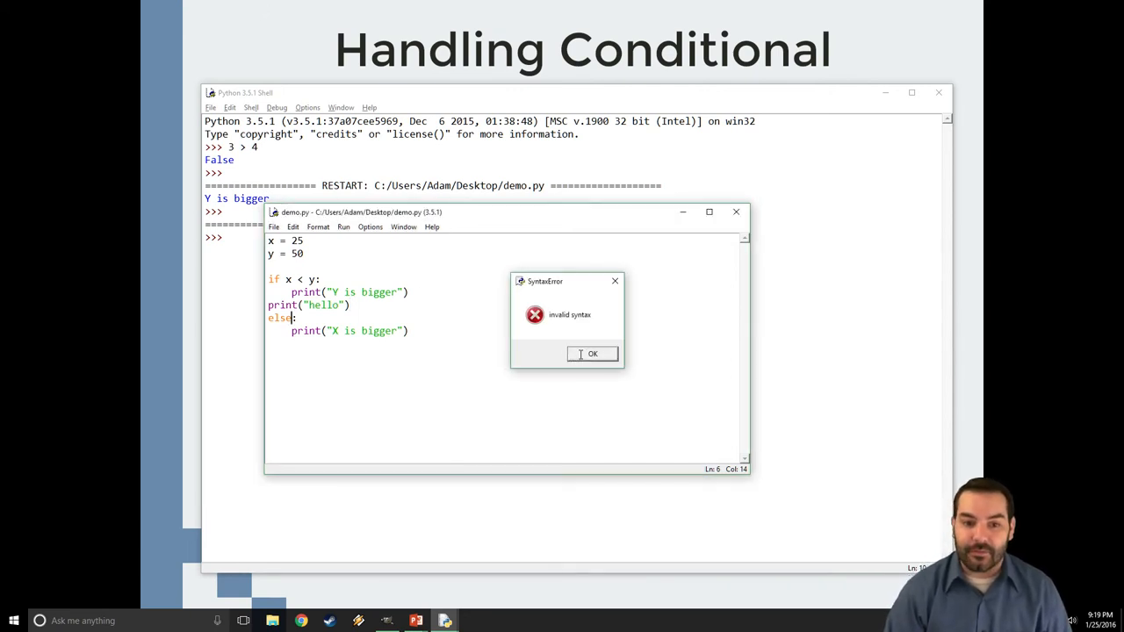
{"action": "left_click", "coordinate": [590, 353]}
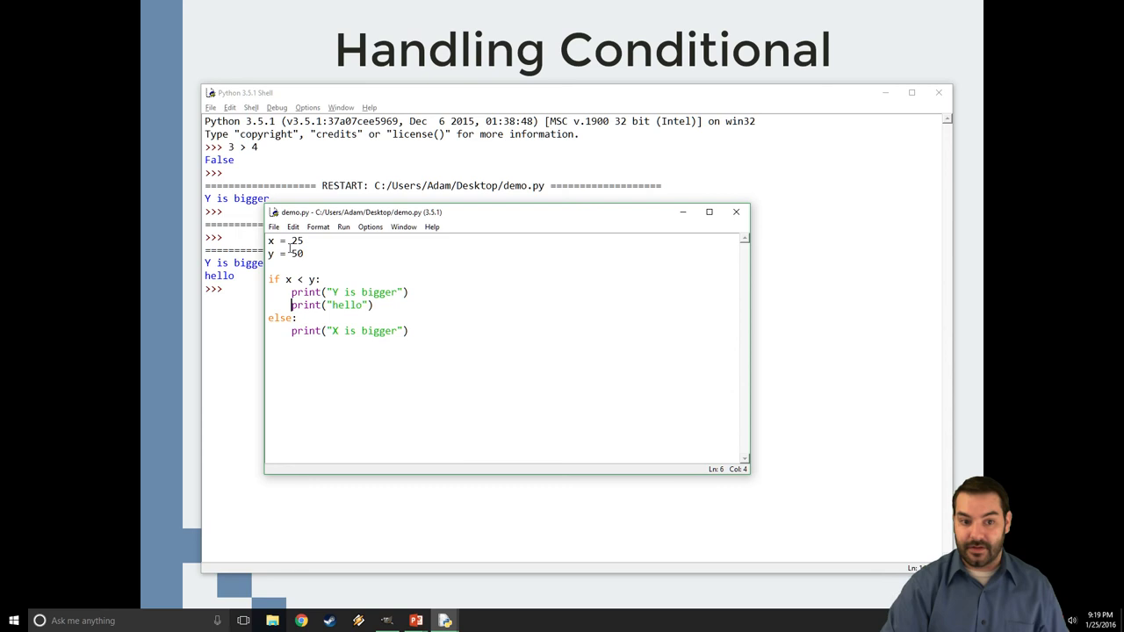
- Change x back to 55 after running with hello indented under the if
{"action": "type", "text": "55"}
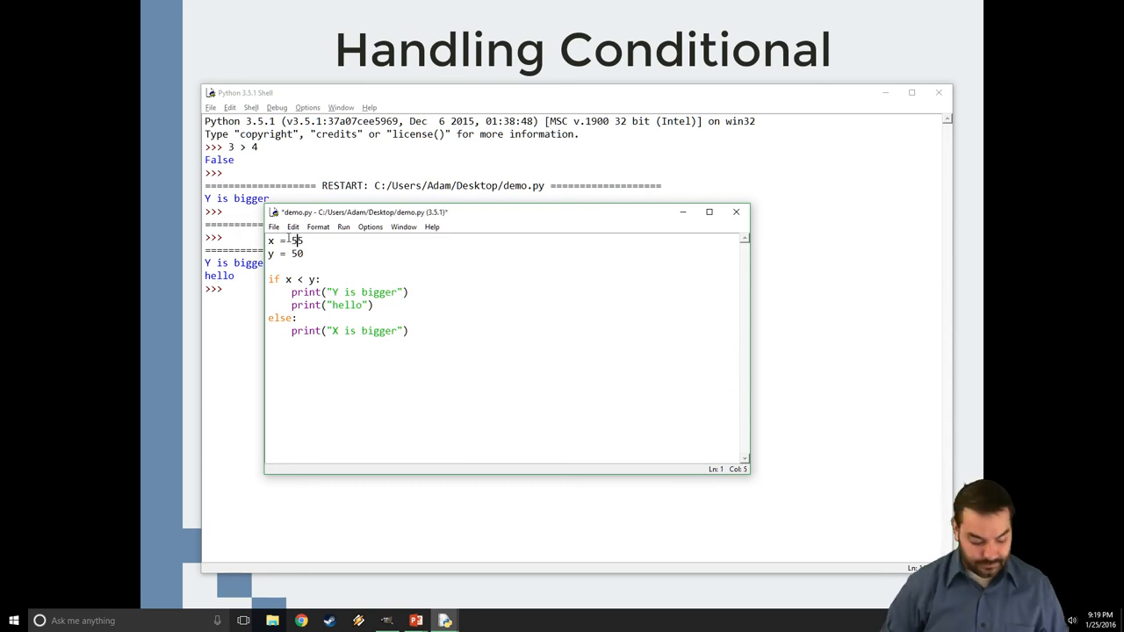